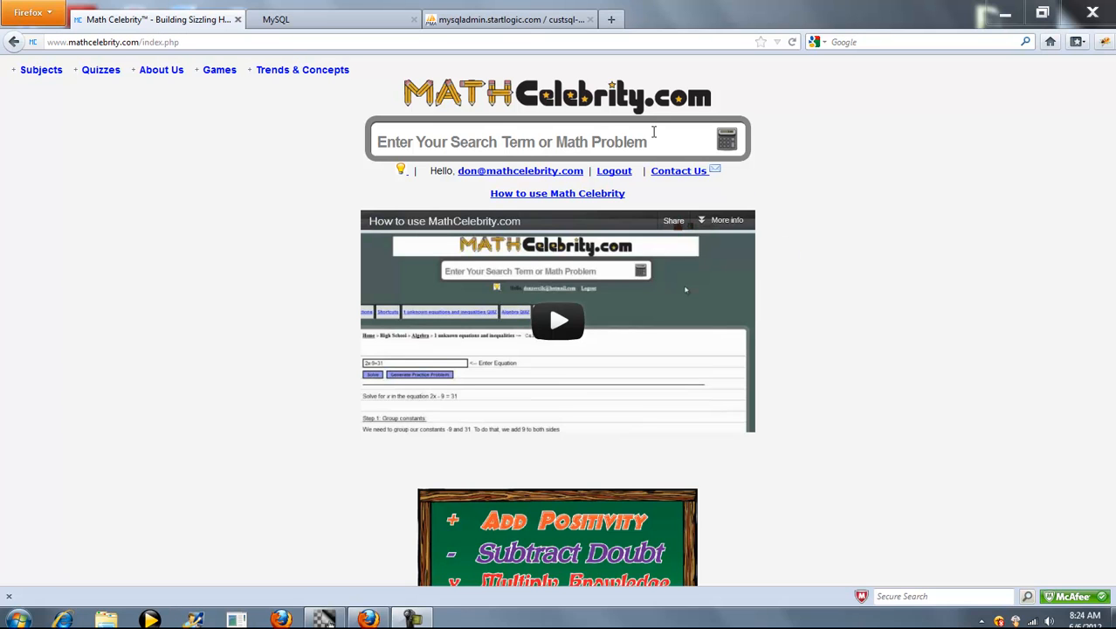
- Search '4 pounds' to see its conversions to 64 ounces and 1814369.48 milligrams
left_click(546, 141)
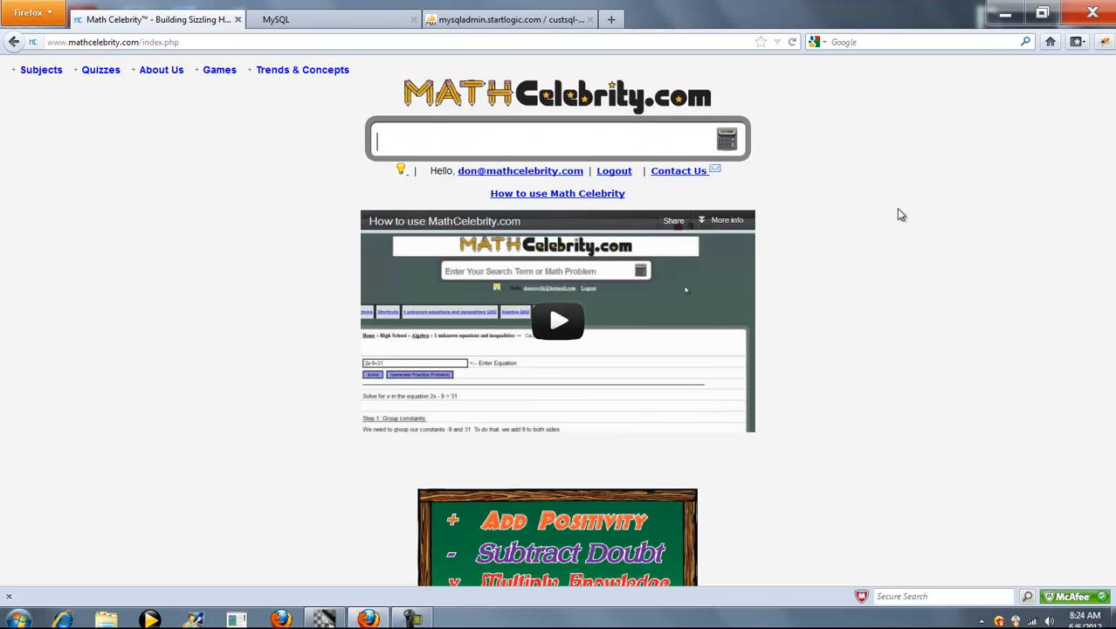
mouse_move(913, 223)
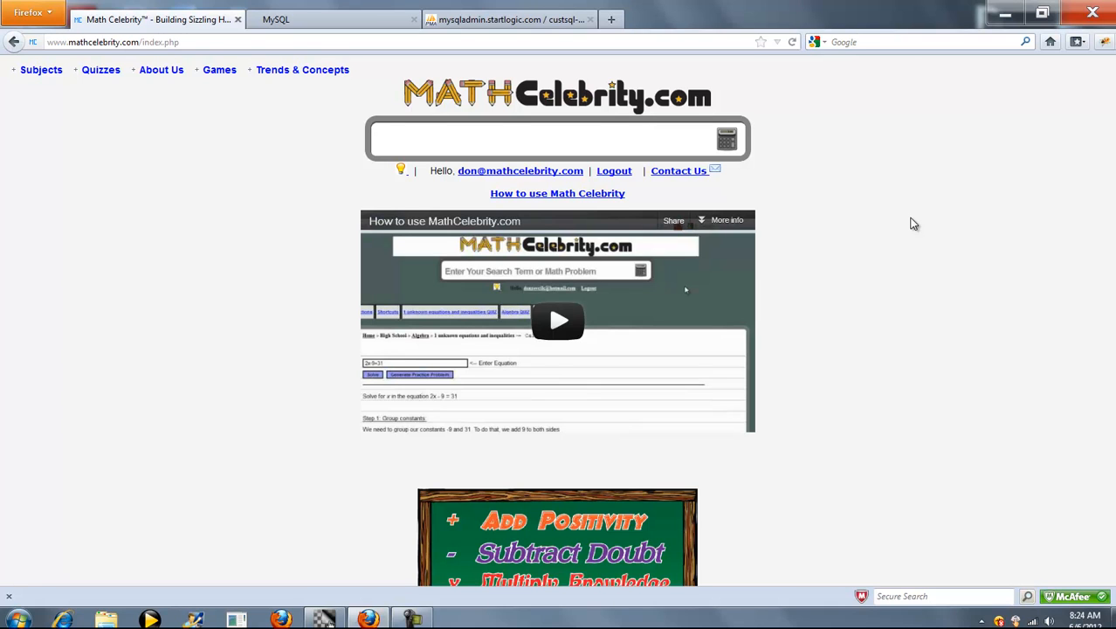
type("5 kilograms")
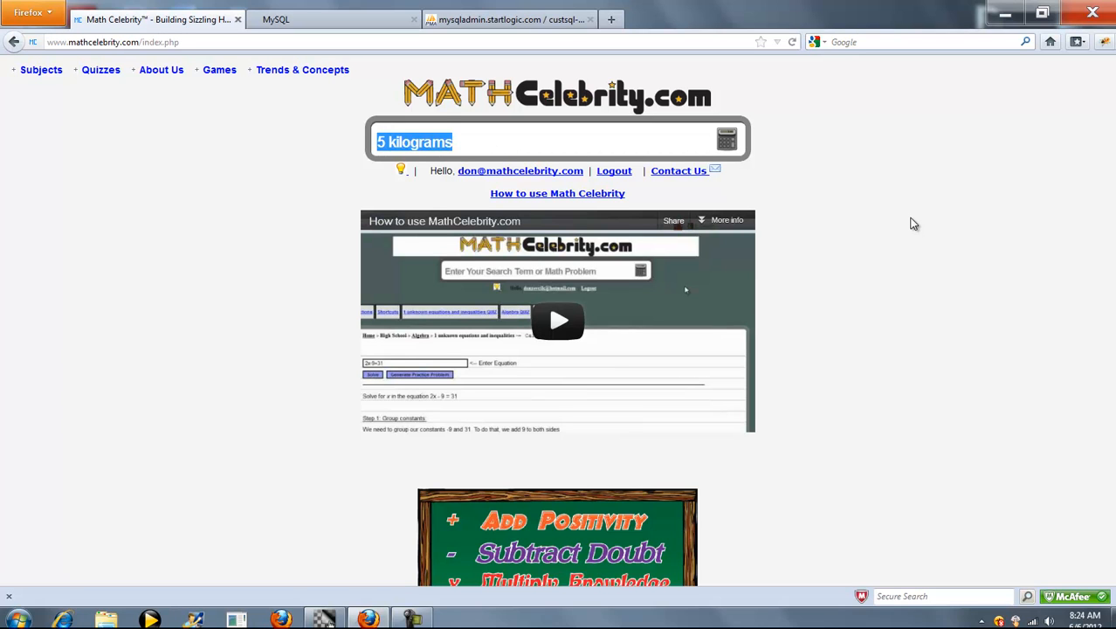
type("4 pounds")
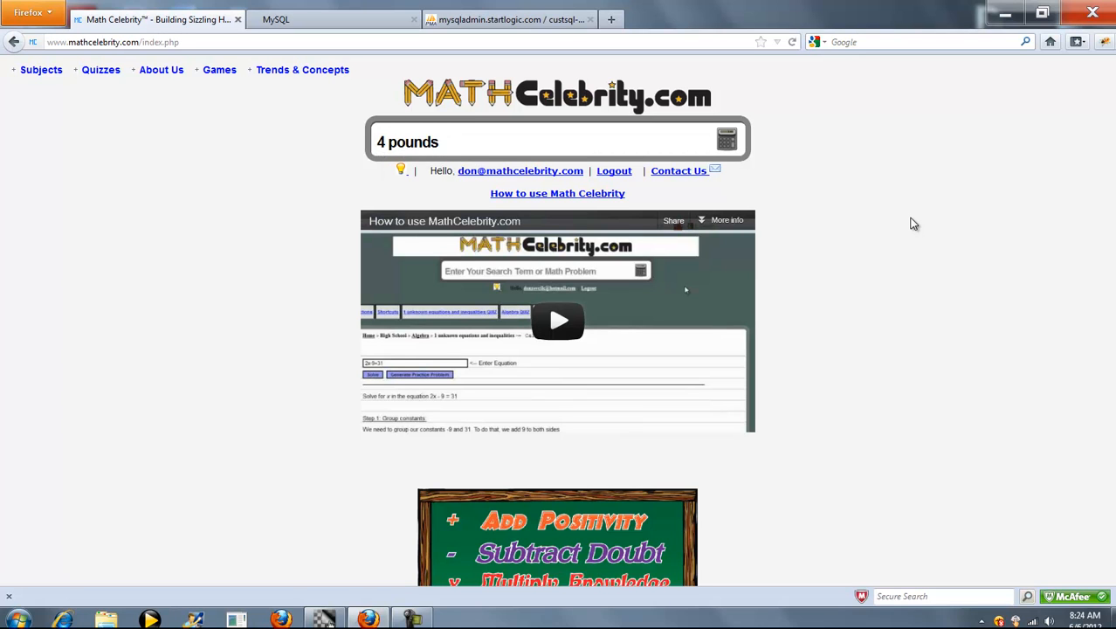
type("3 stone")
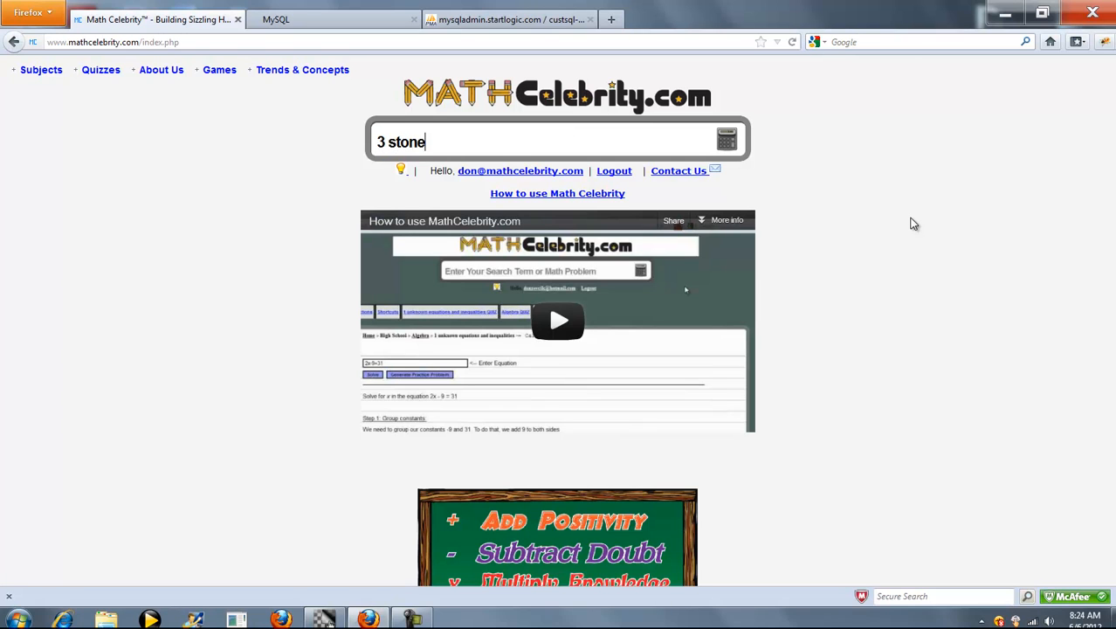
triple_click(398, 141)
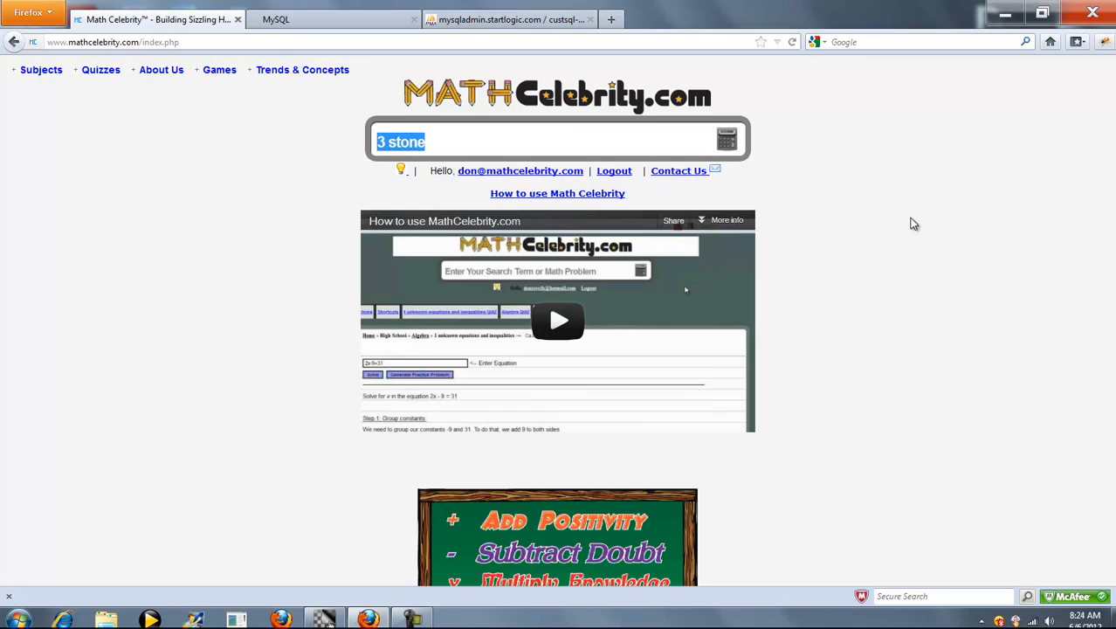
type("4 pounds")
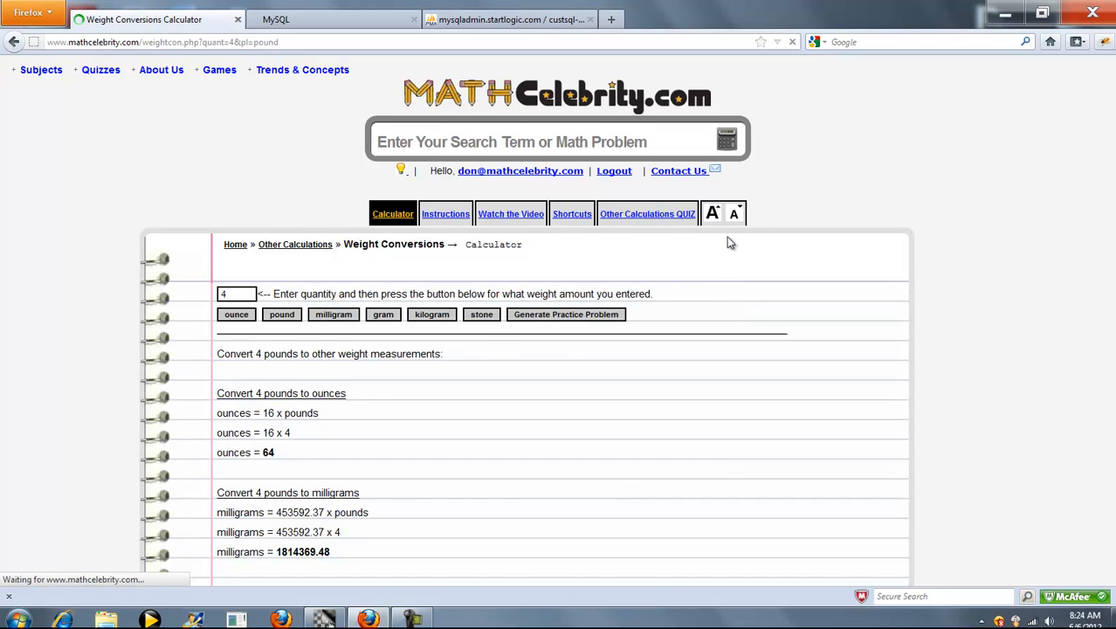
scroll("down", 3)
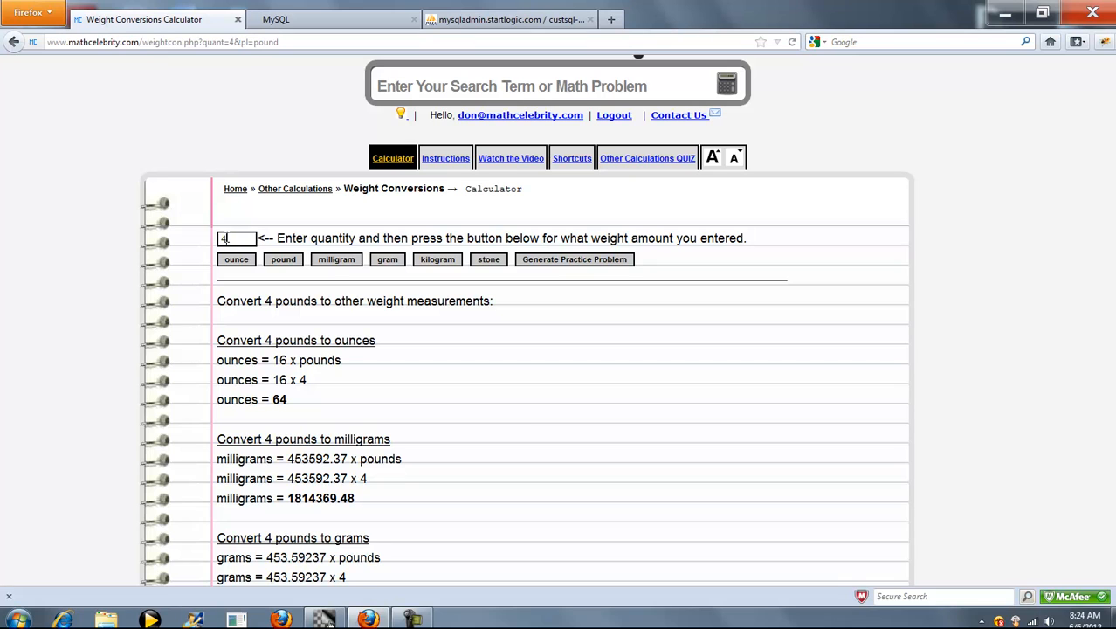
mouse_move(471, 205)
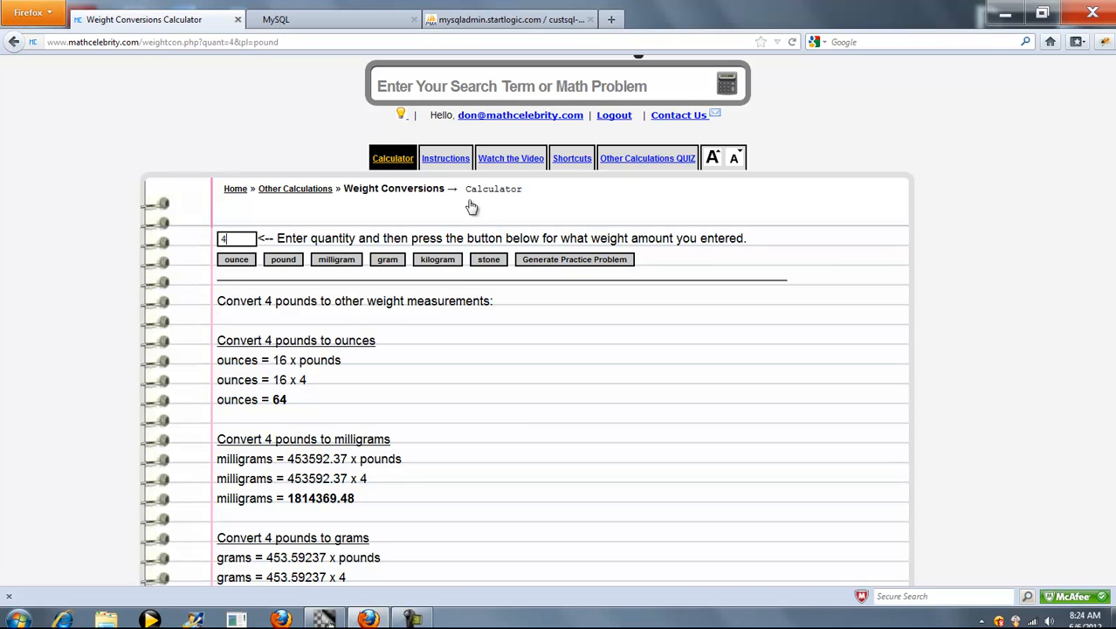
mouse_move(261, 262)
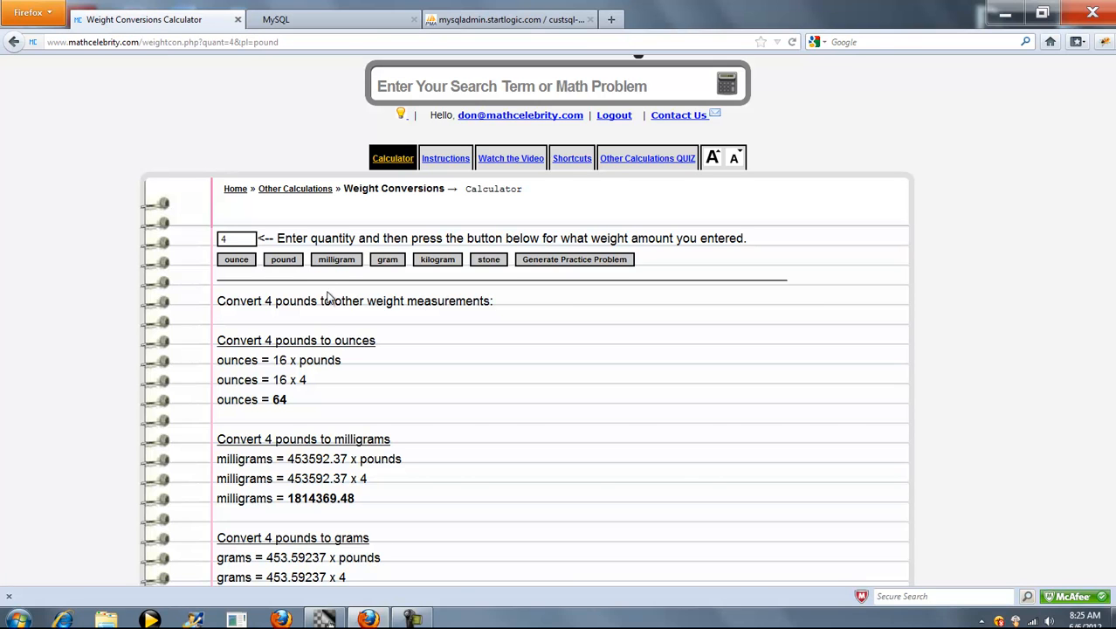
mouse_move(404, 355)
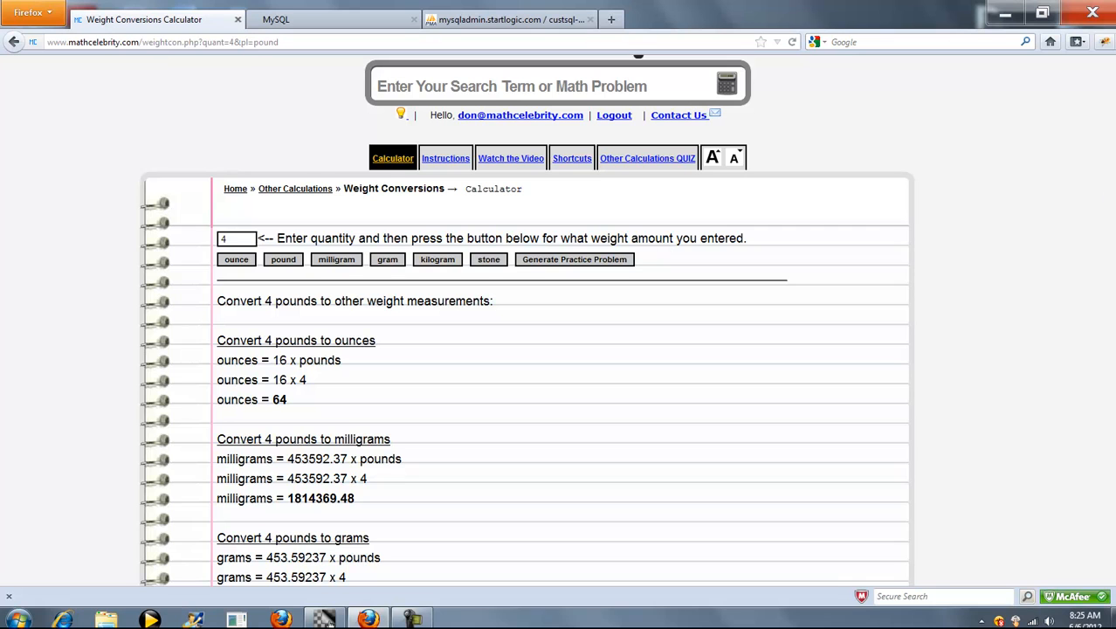
scroll("down", 3)
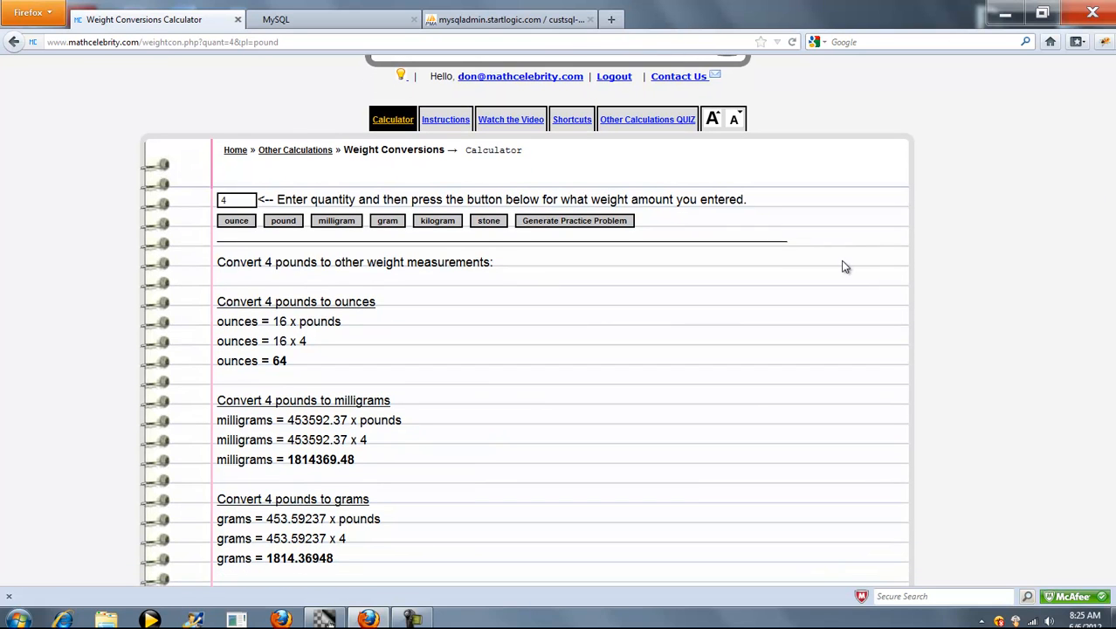
mouse_move(328, 346)
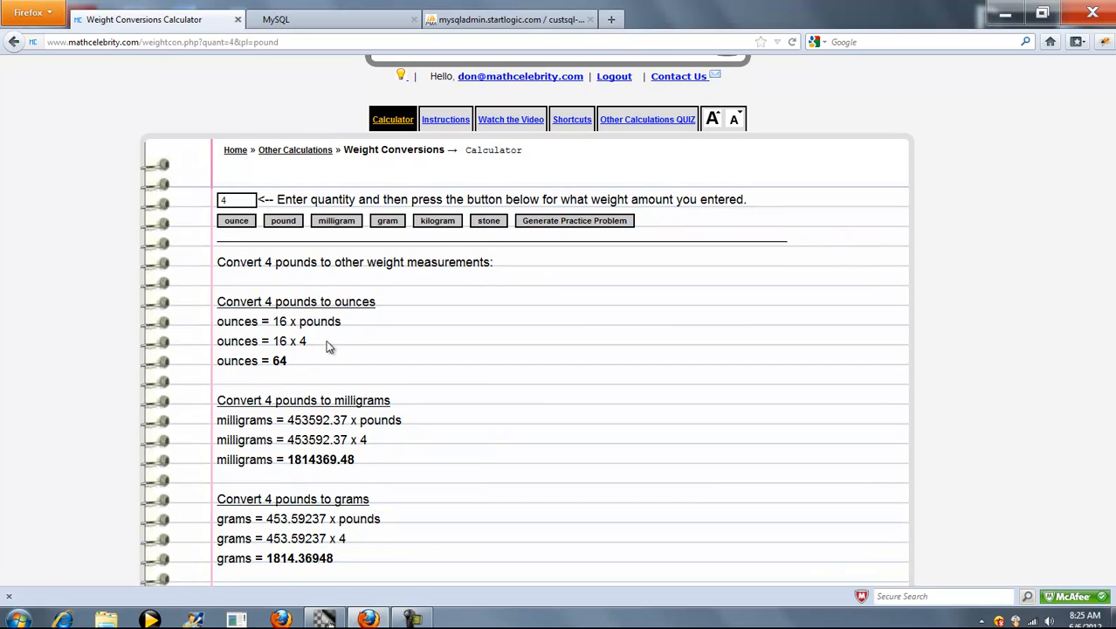
scroll("down", 3)
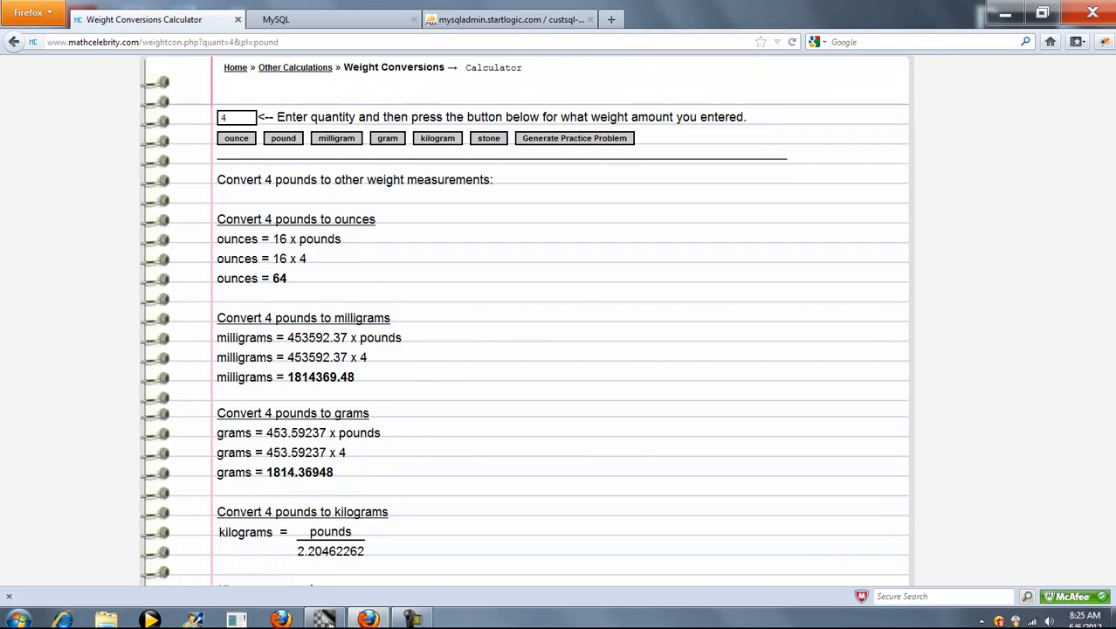
scroll("down", 3)
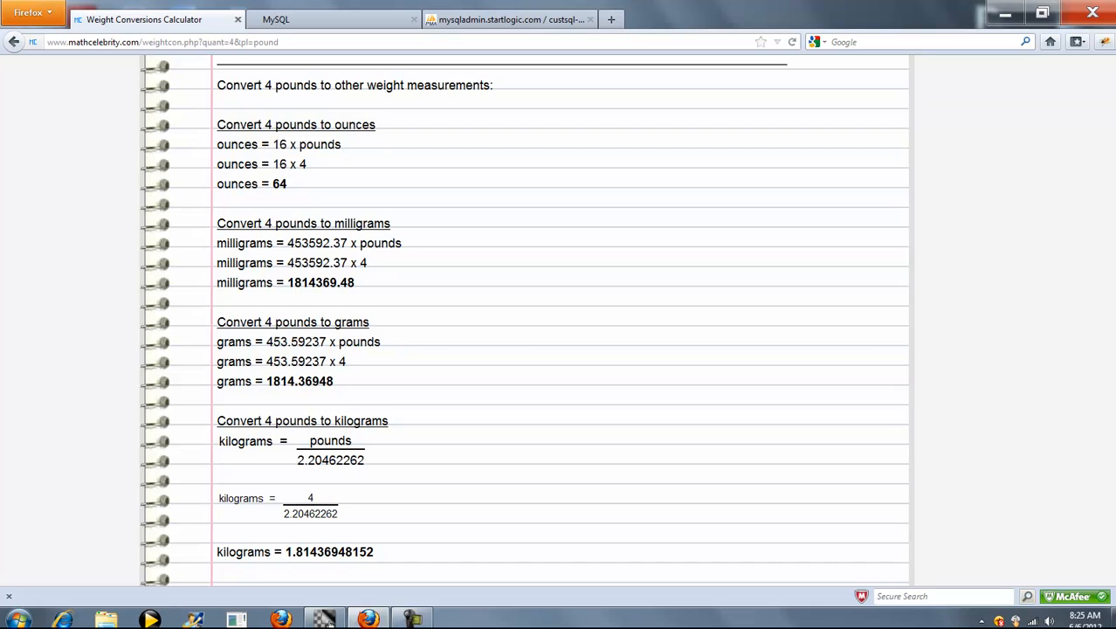
scroll("down", 3)
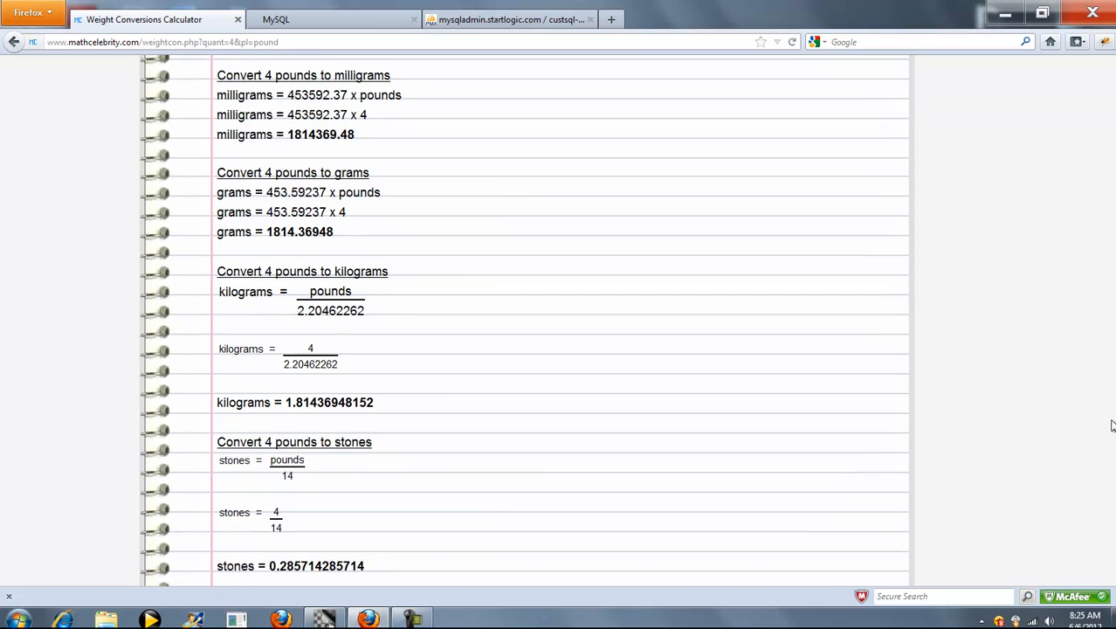
scroll("down", 3)
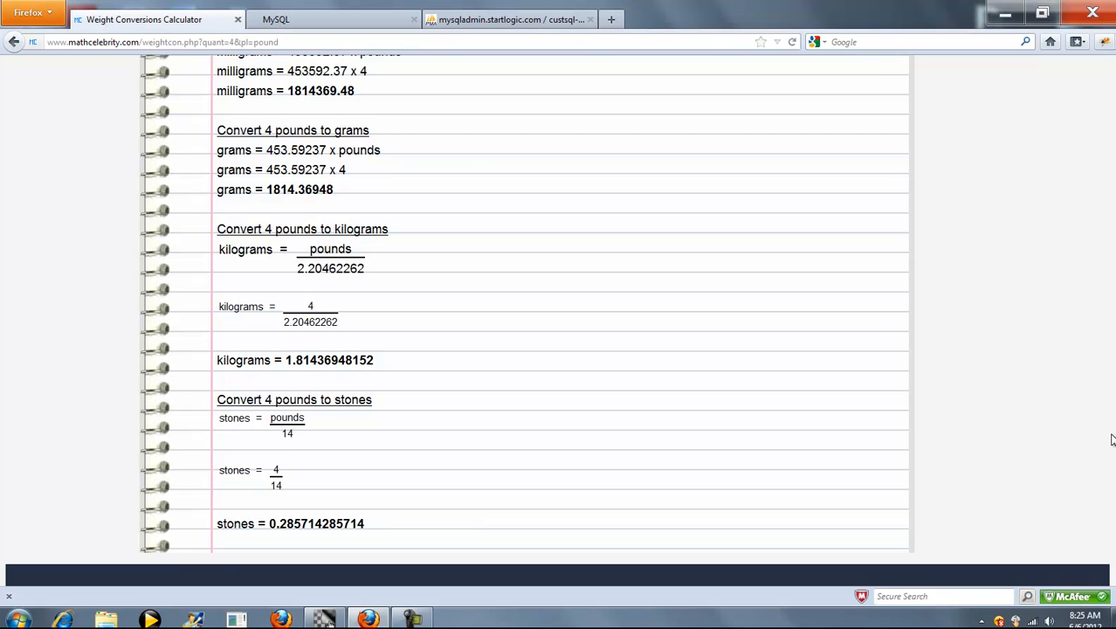
- Convert 6 kilograms: 211.64 ounces, 13.23 pounds, 6000 grams, 0.945 stones
scroll("up", 3)
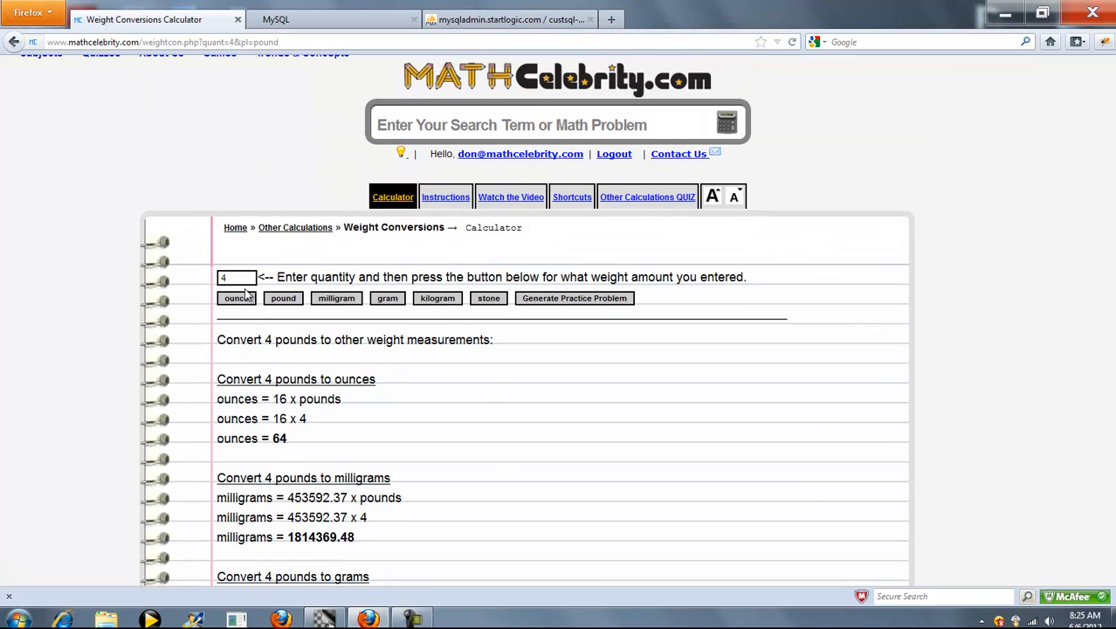
type("6")
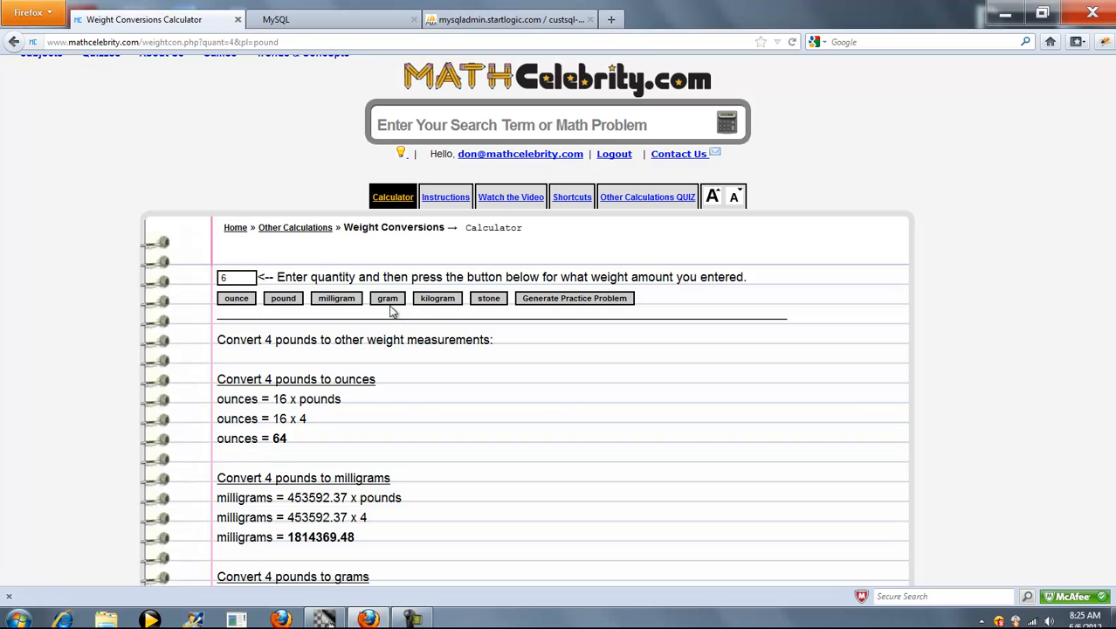
left_click(437, 297)
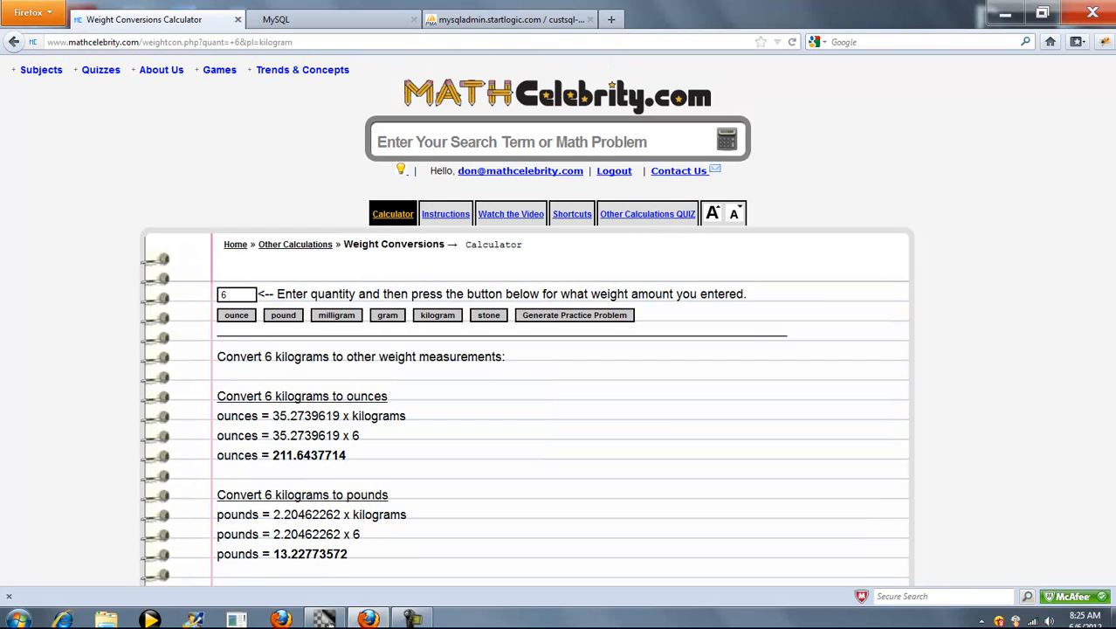
scroll("down", 3)
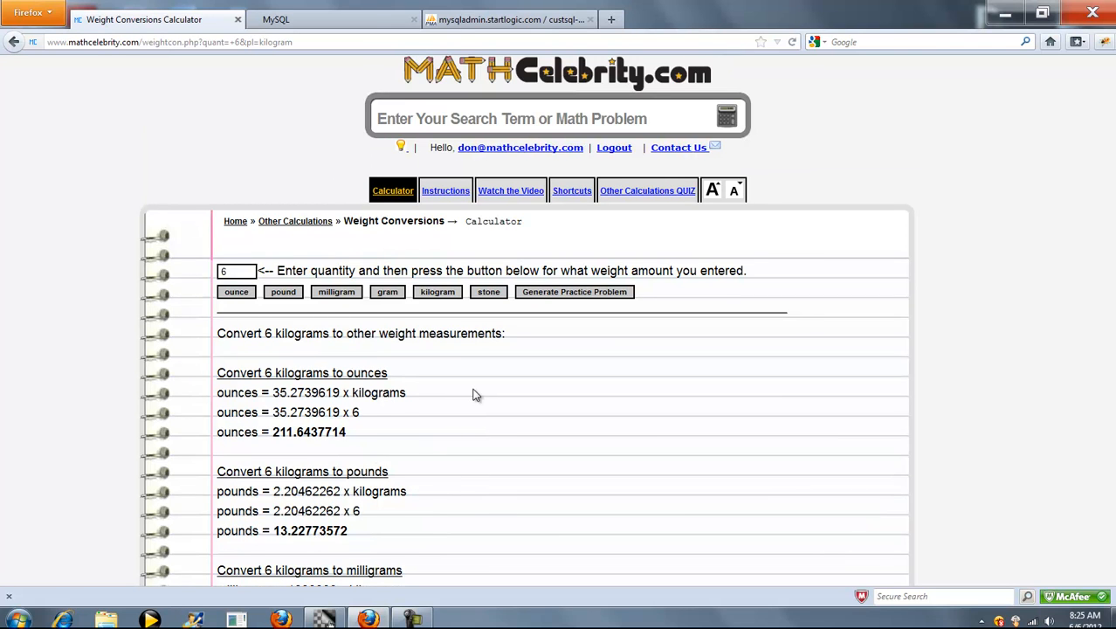
scroll("down", 3)
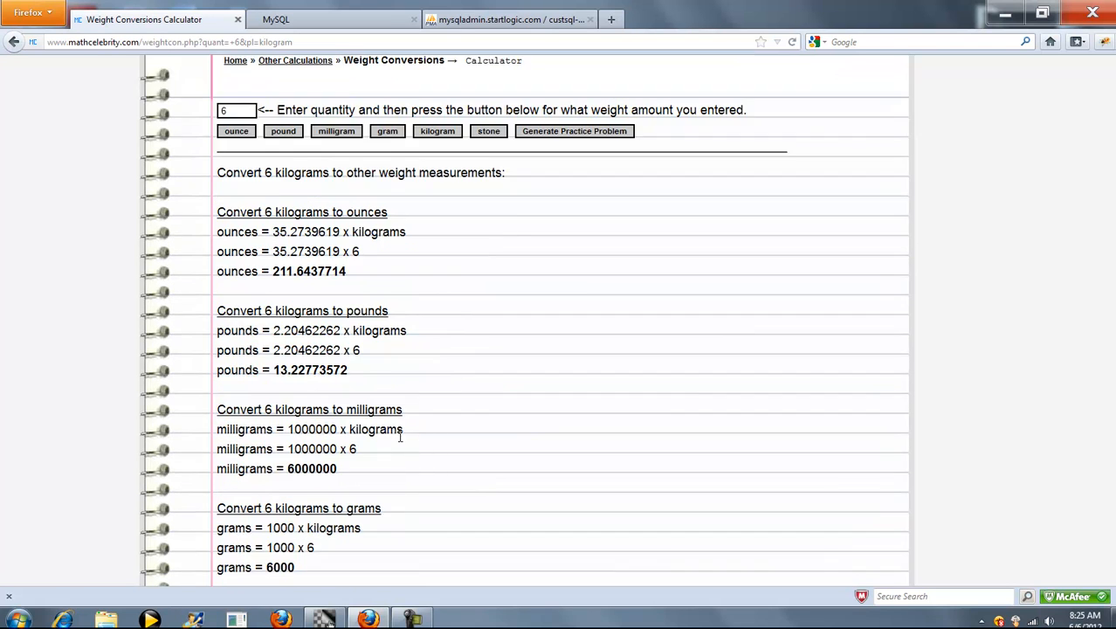
scroll("down", 3)
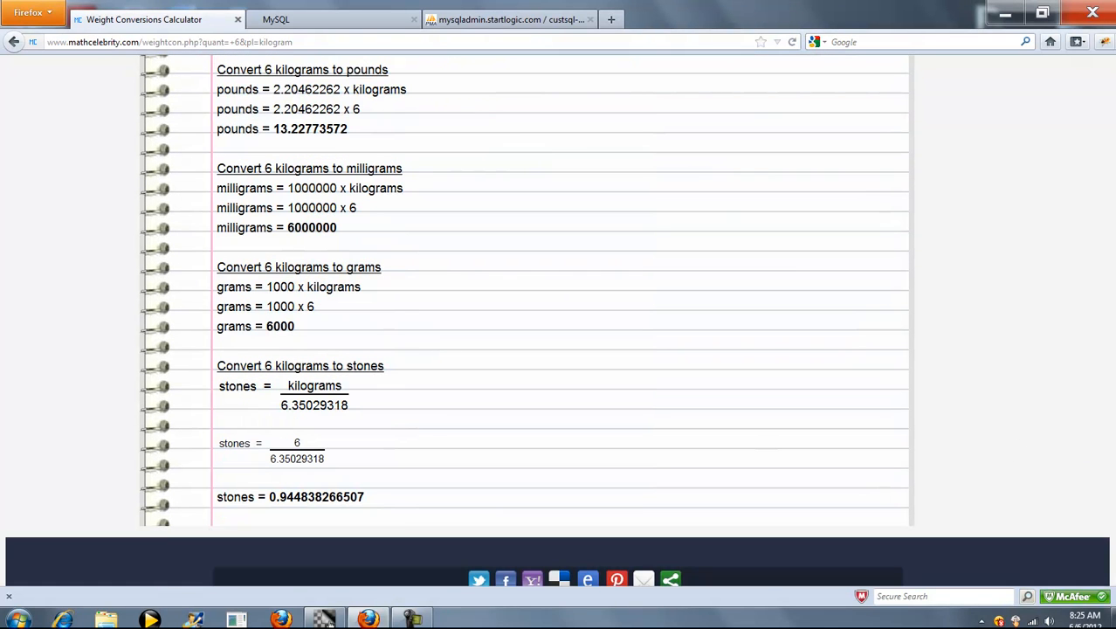
scroll("up", 3)
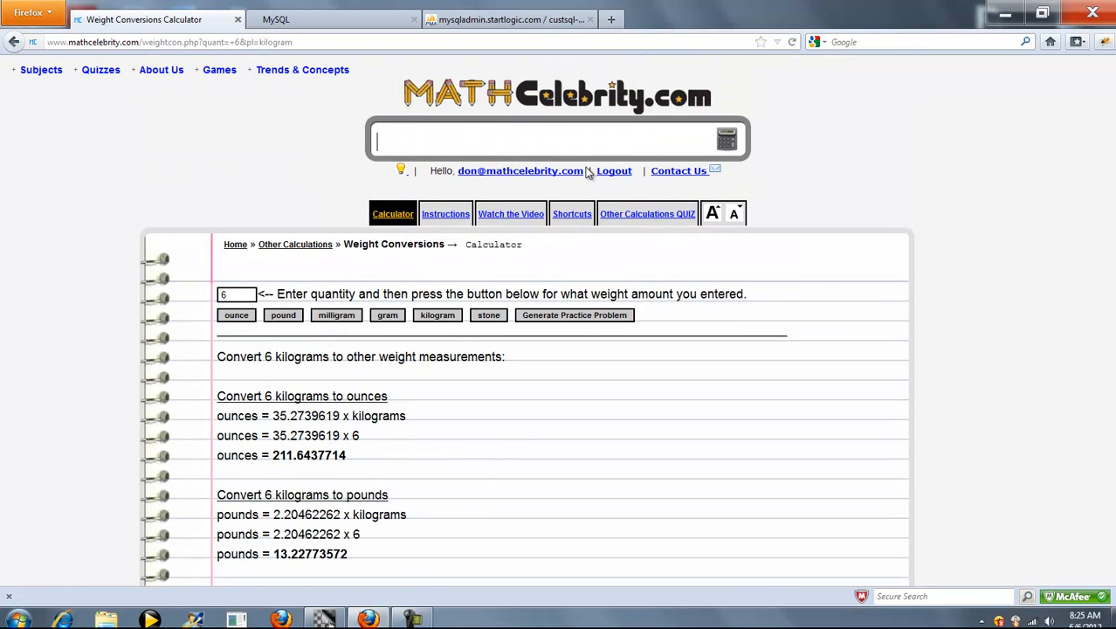
mouse_move(843, 268)
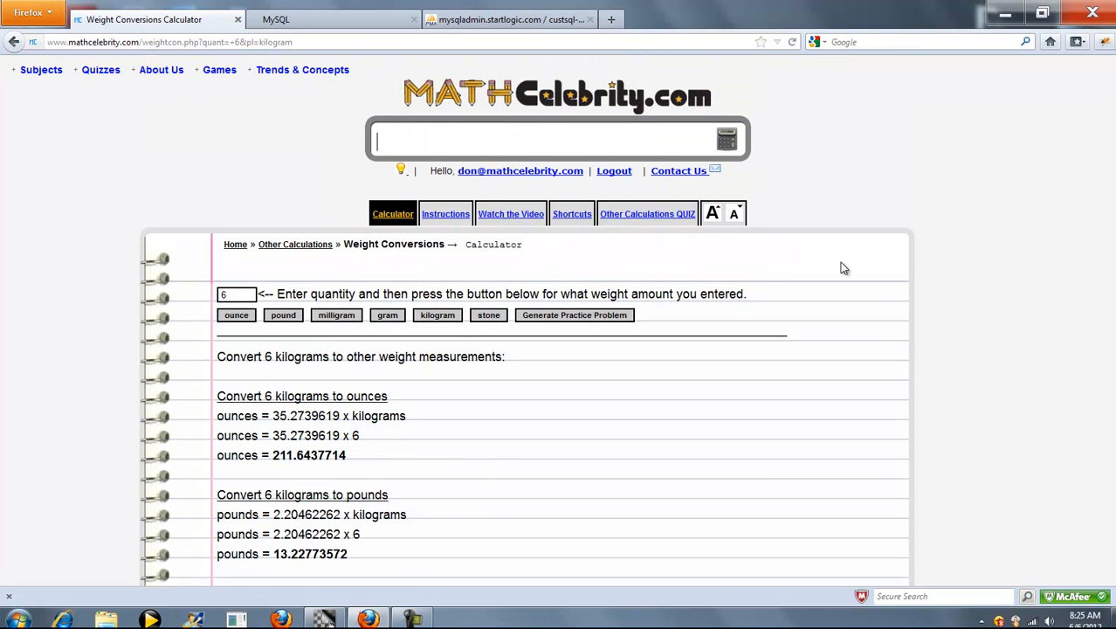
- Search '400 oun' to convert 400 ounces to 50 cups, then search '5 stone'
type("400 oun")
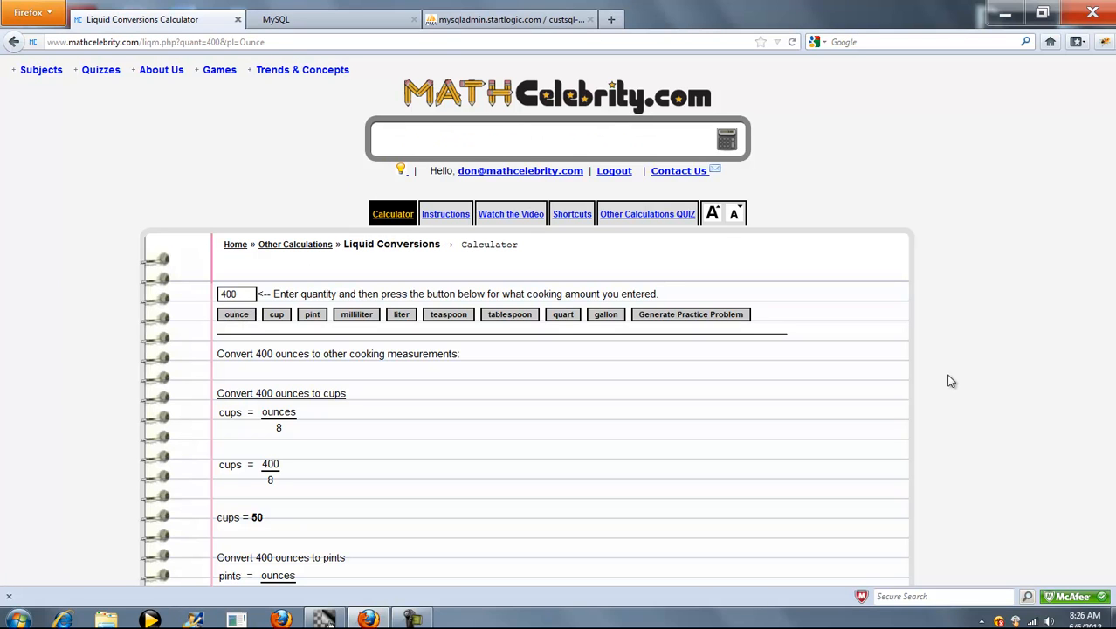
type("5 stone")
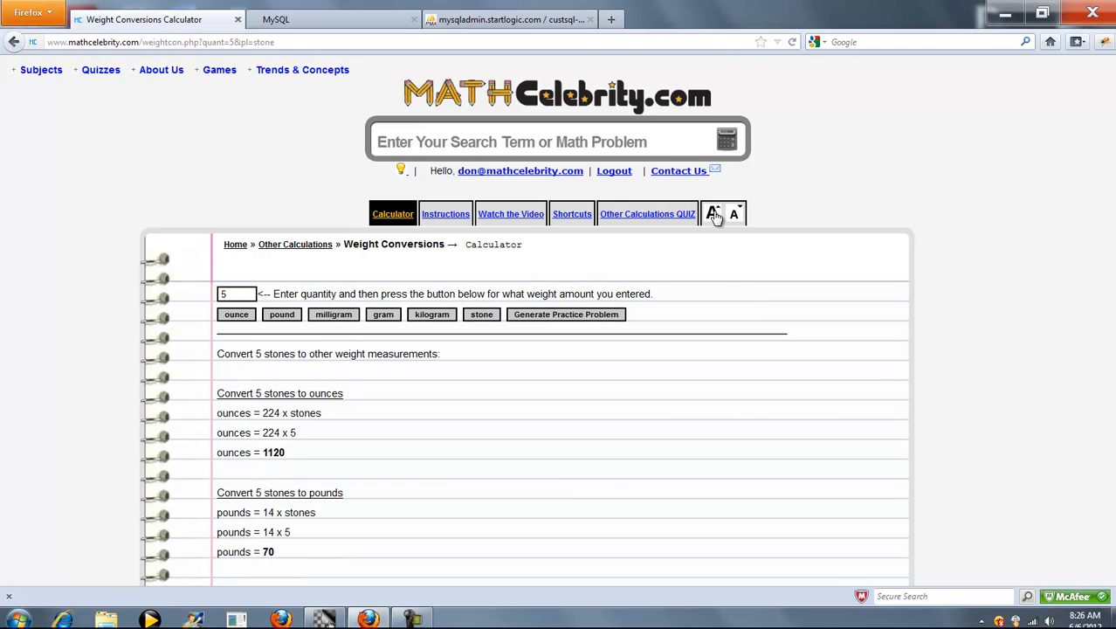
- Review the 5-stone results: 31751469 milligrams, 31751.4659 grams and 31.7514659 kilograms
scroll("down", 3)
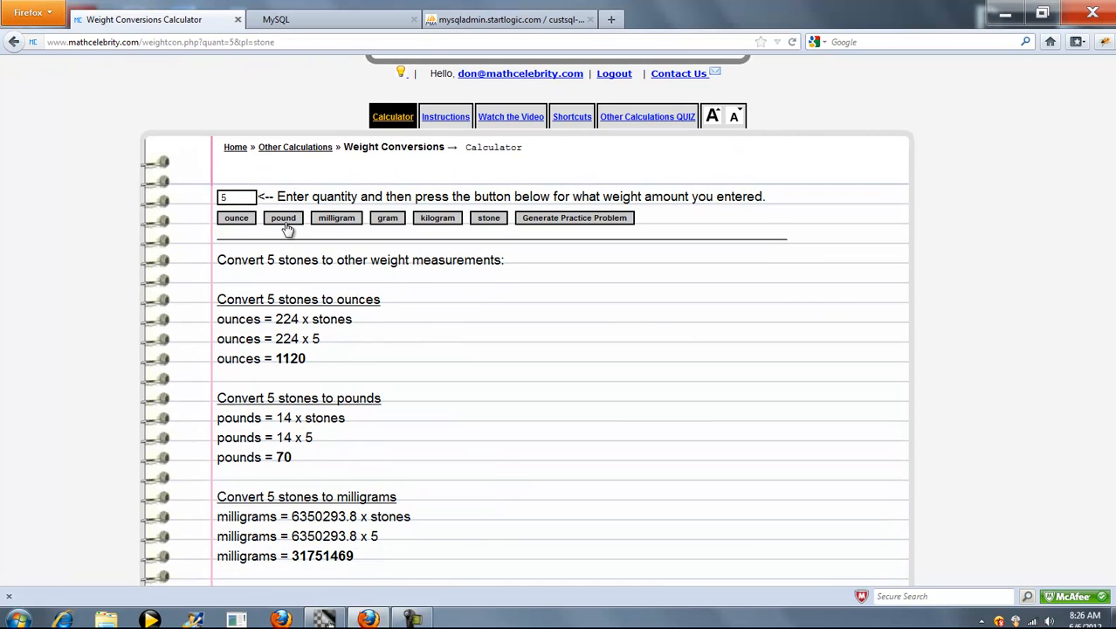
mouse_move(429, 226)
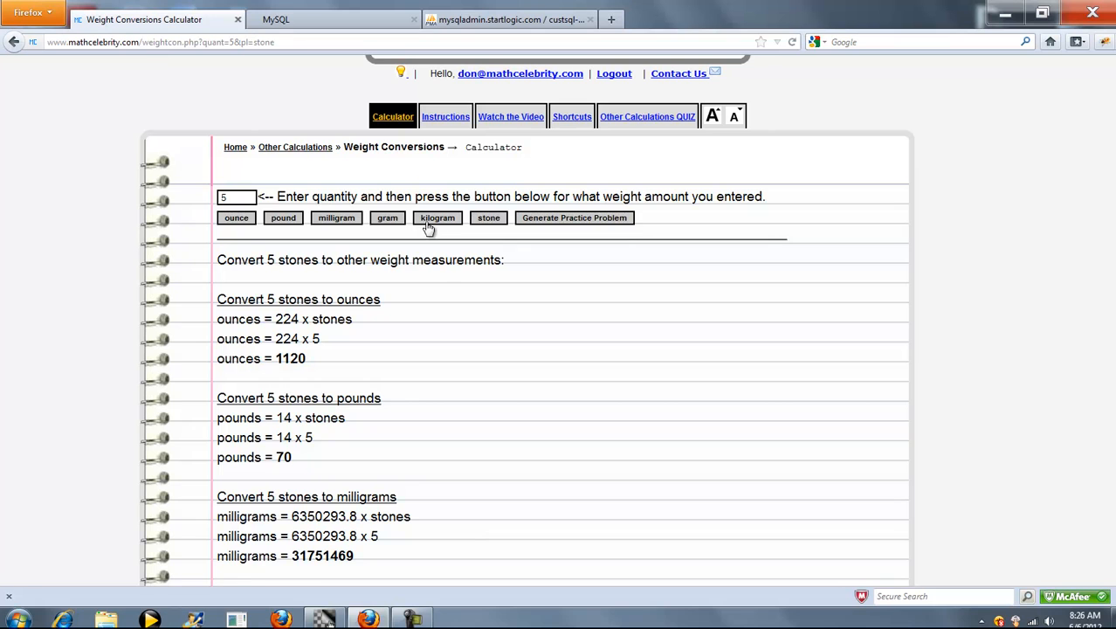
scroll("down", 3)
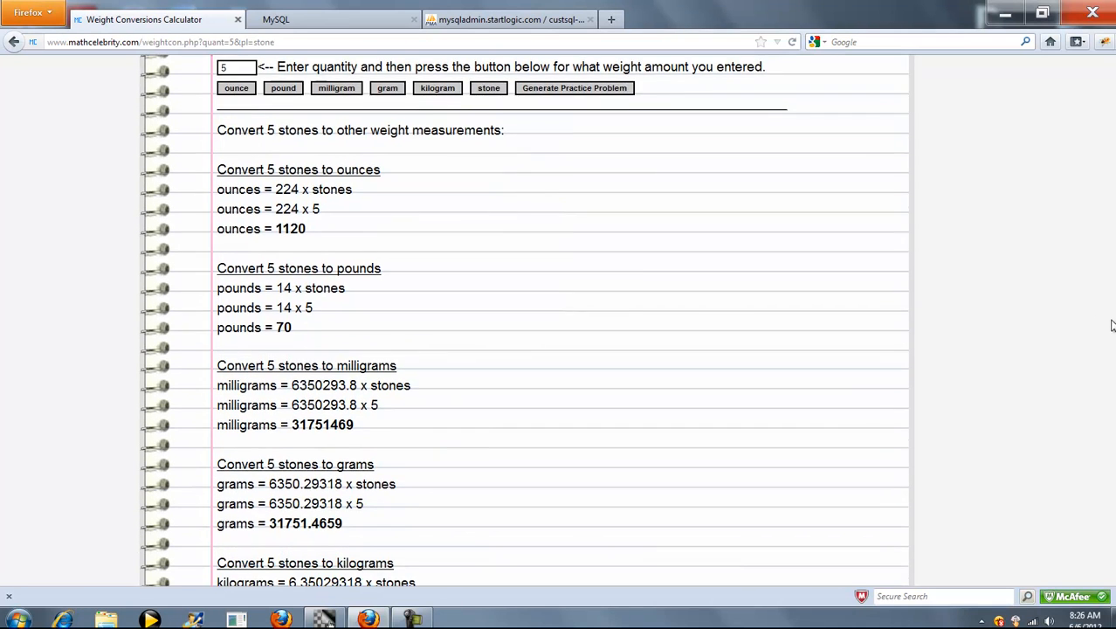
scroll("down", 3)
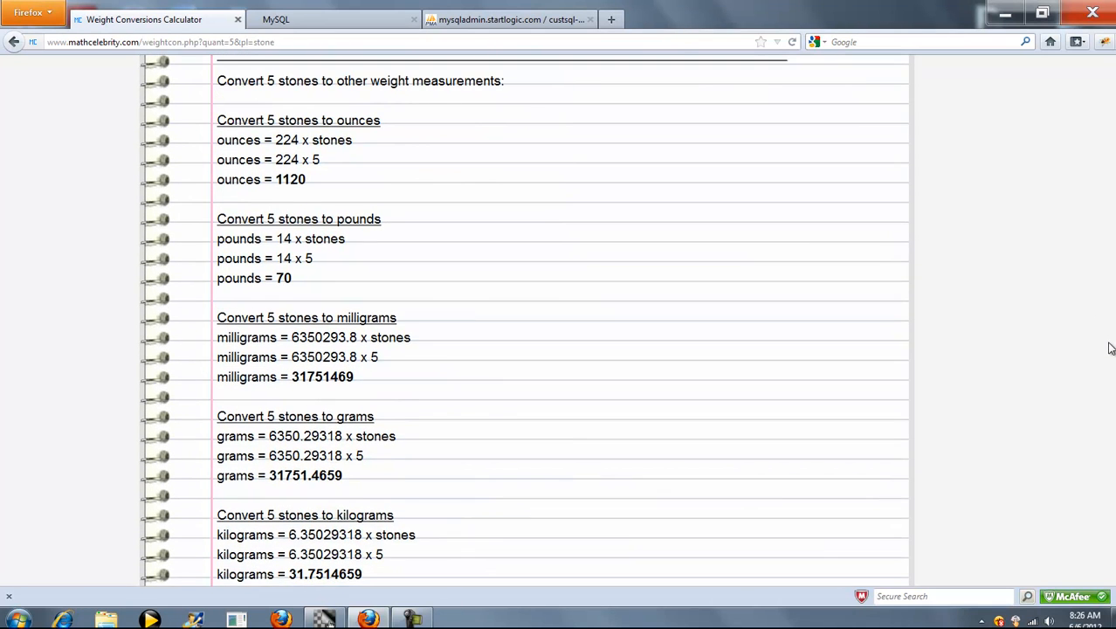
scroll("down", 3)
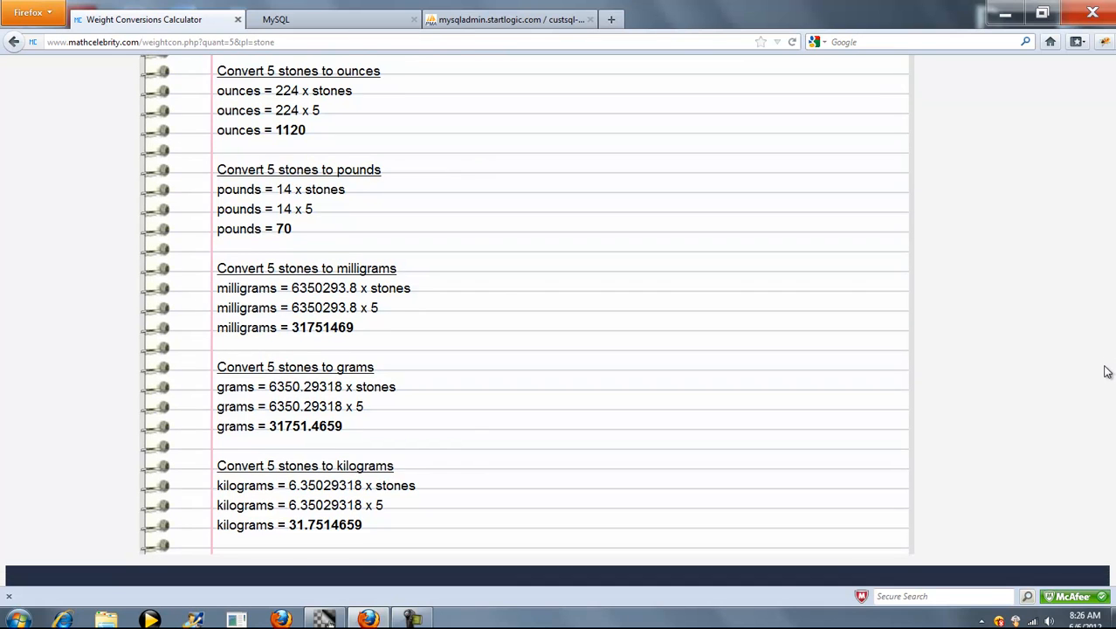
scroll("up", 3)
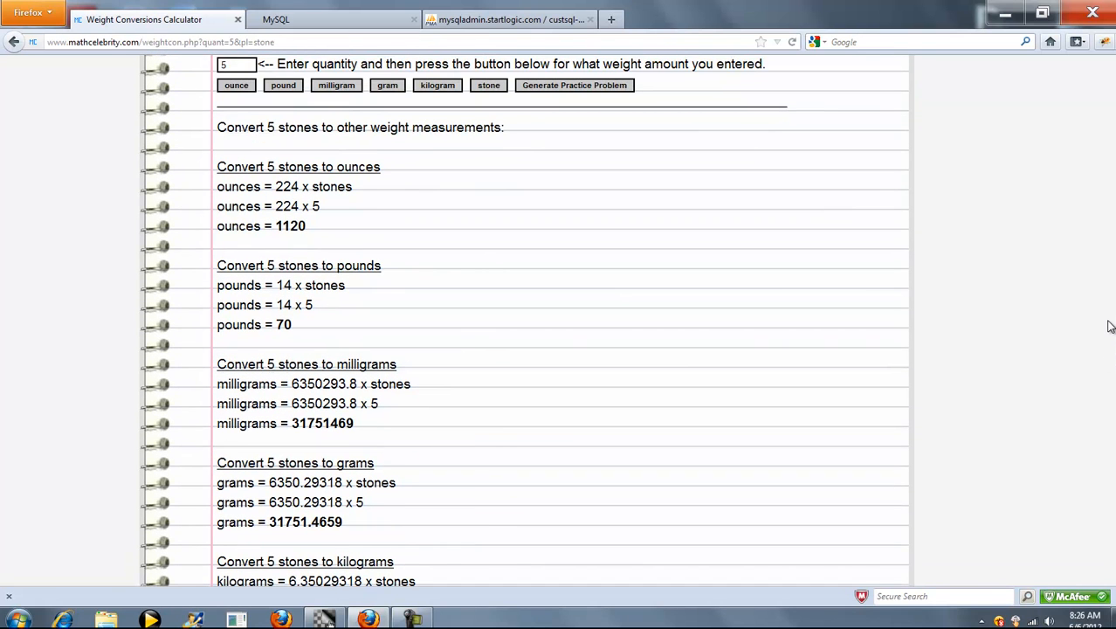
scroll("down", 3)
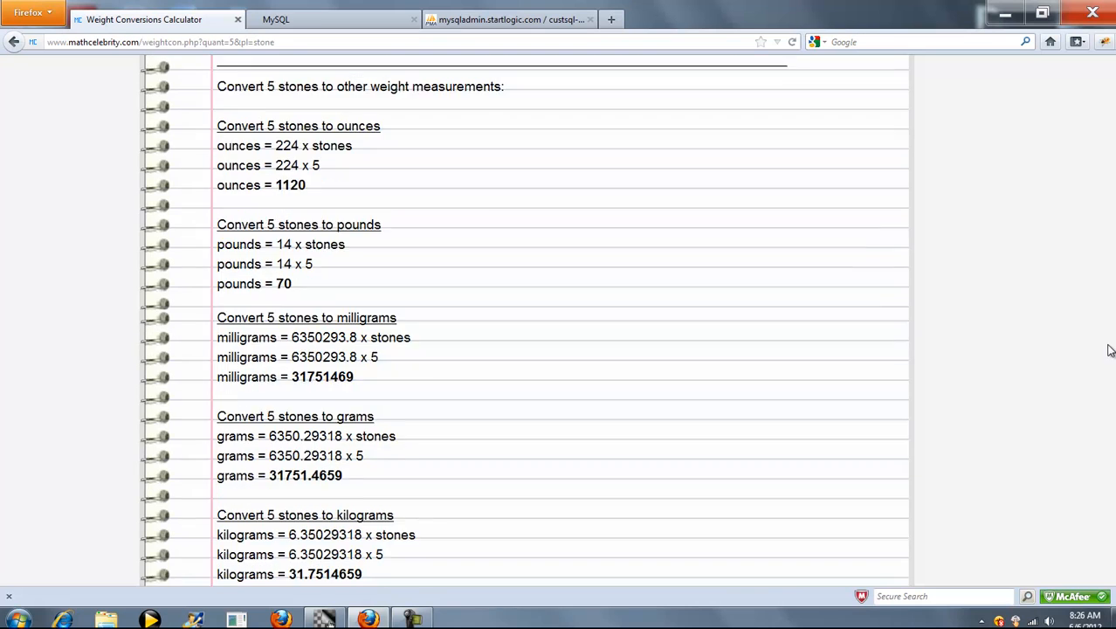
scroll("up", 3)
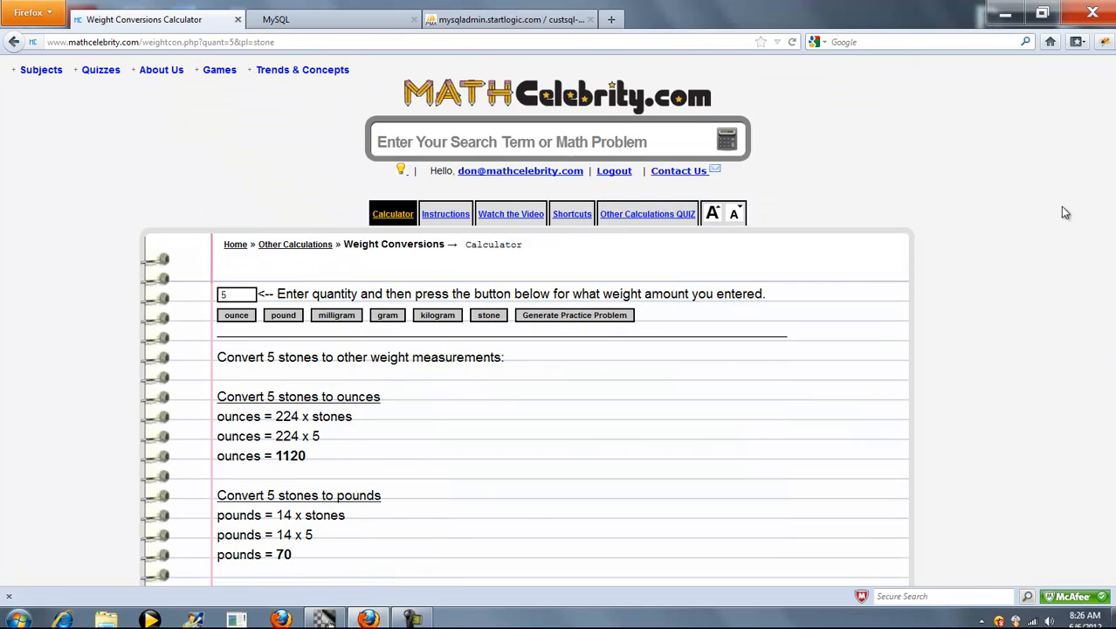
mouse_move(381, 342)
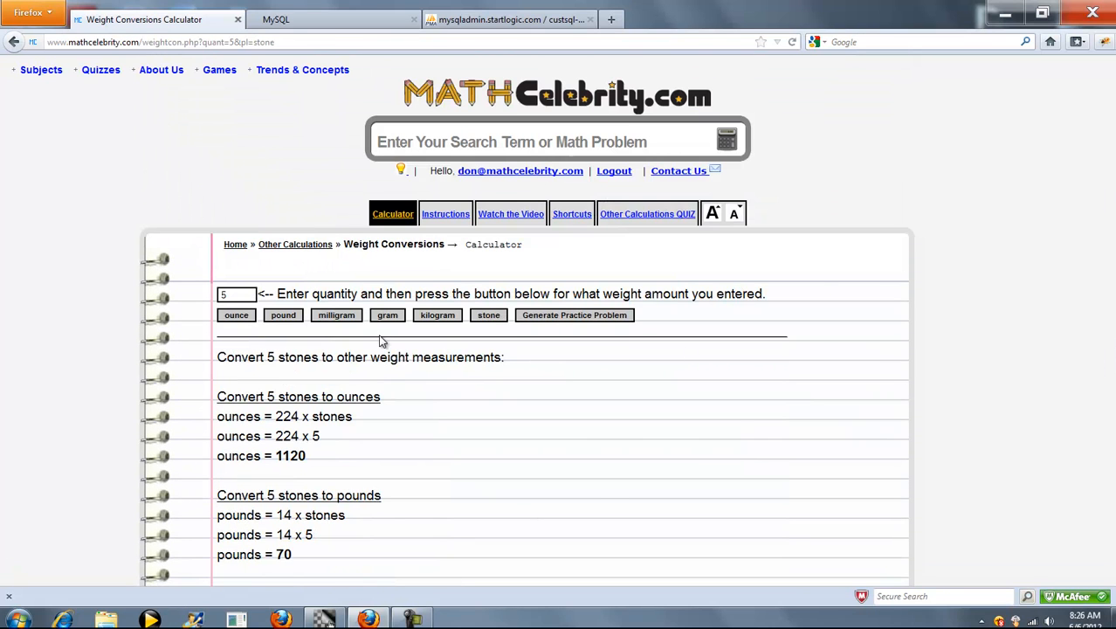
- Generate a practice problem converting 2 grams to other weight measurements
left_click(574, 315)
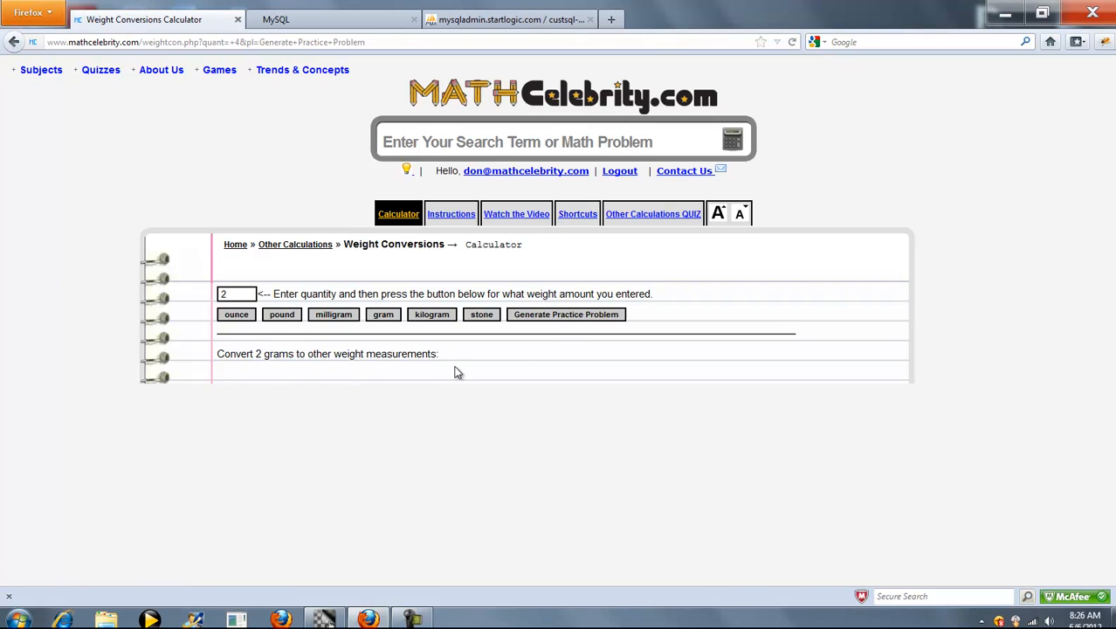
mouse_move(301, 350)
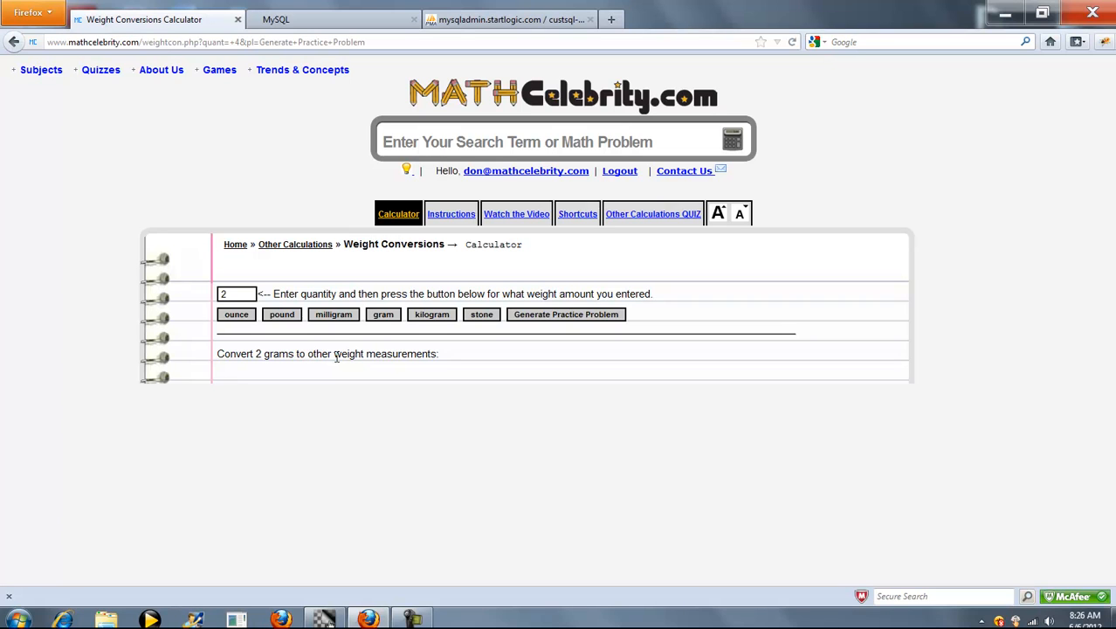
mouse_move(558, 391)
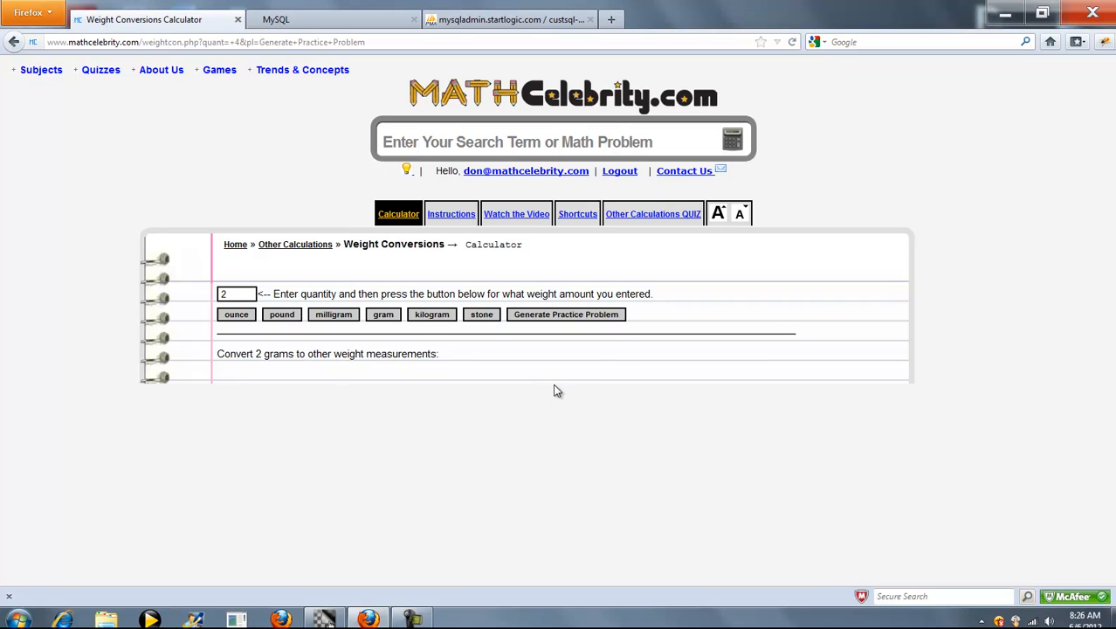
mouse_move(681, 173)
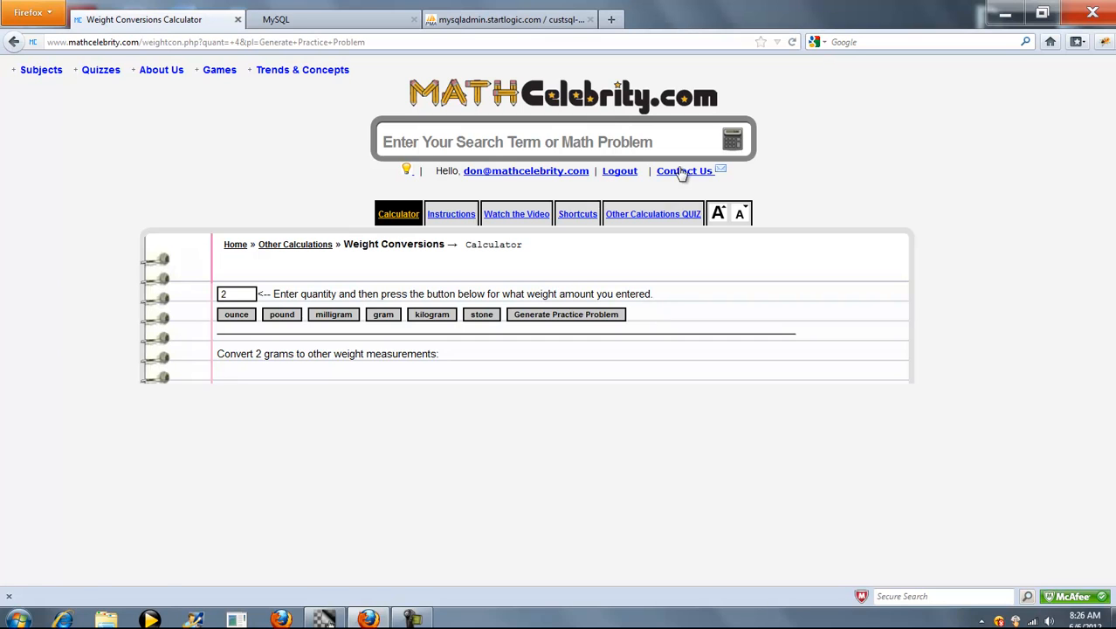
mouse_move(846, 241)
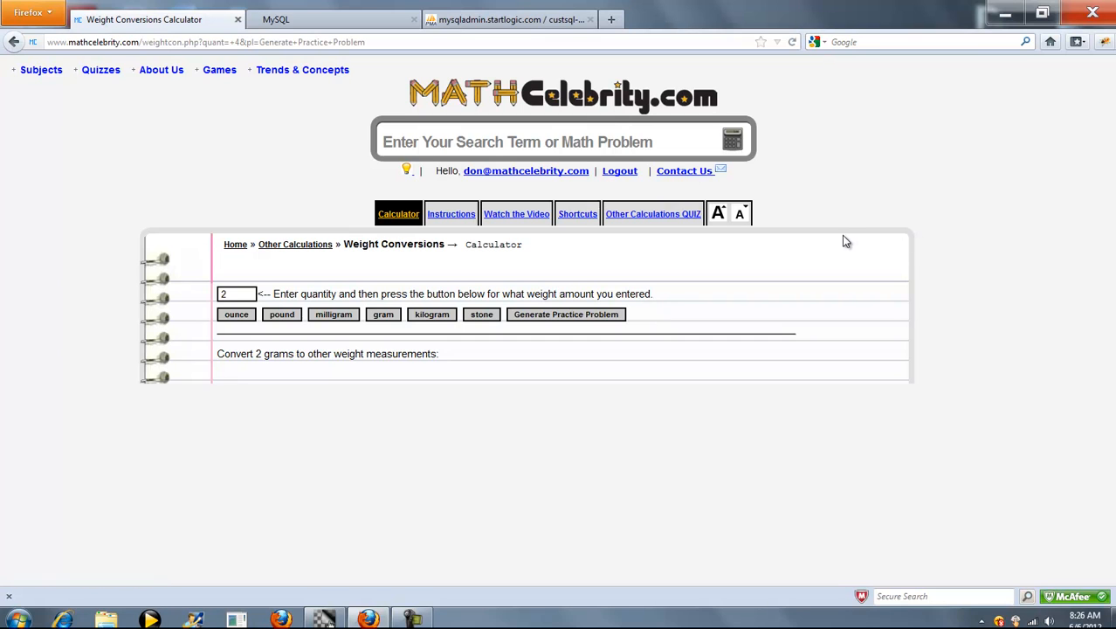